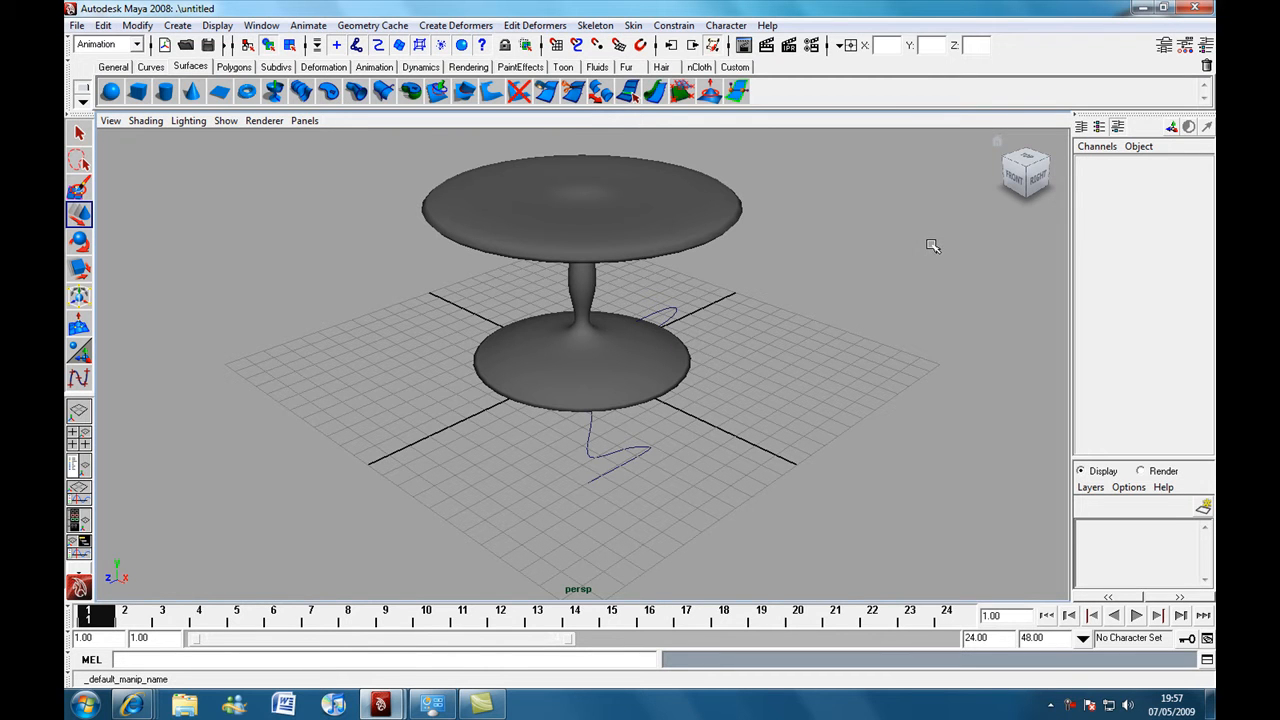
mouse_move(884, 280)
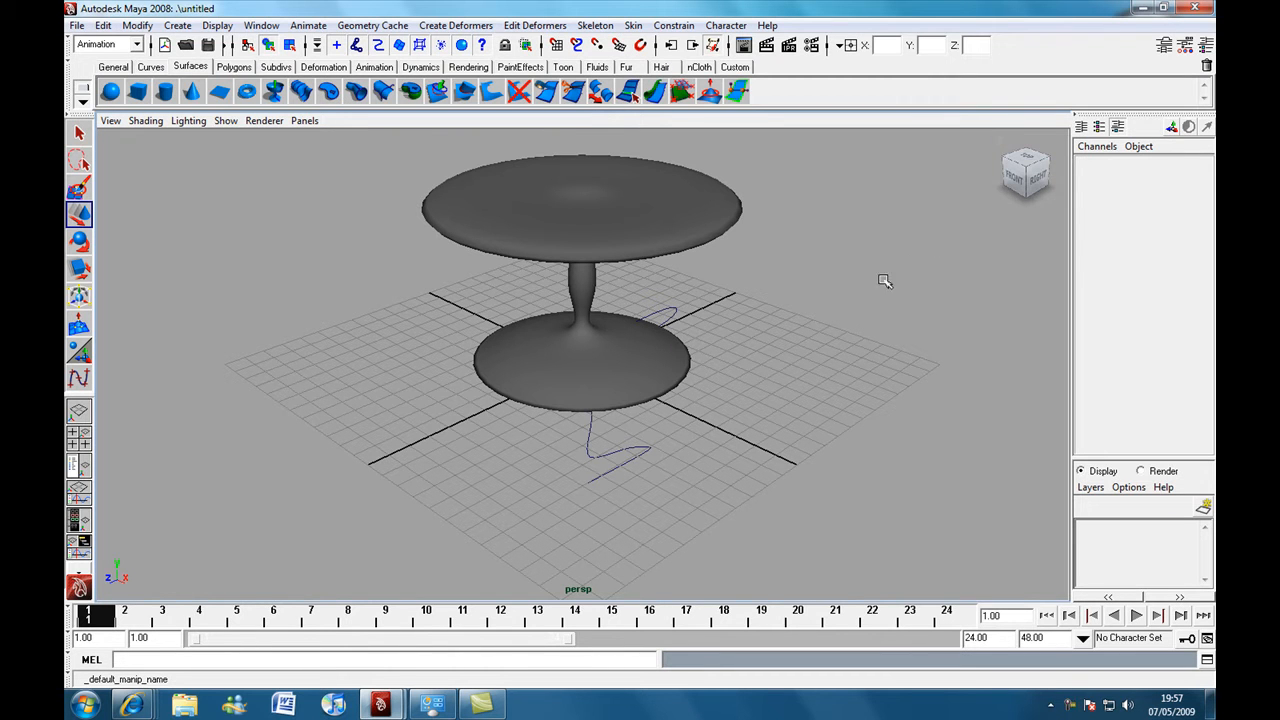
mouse_move(840, 310)
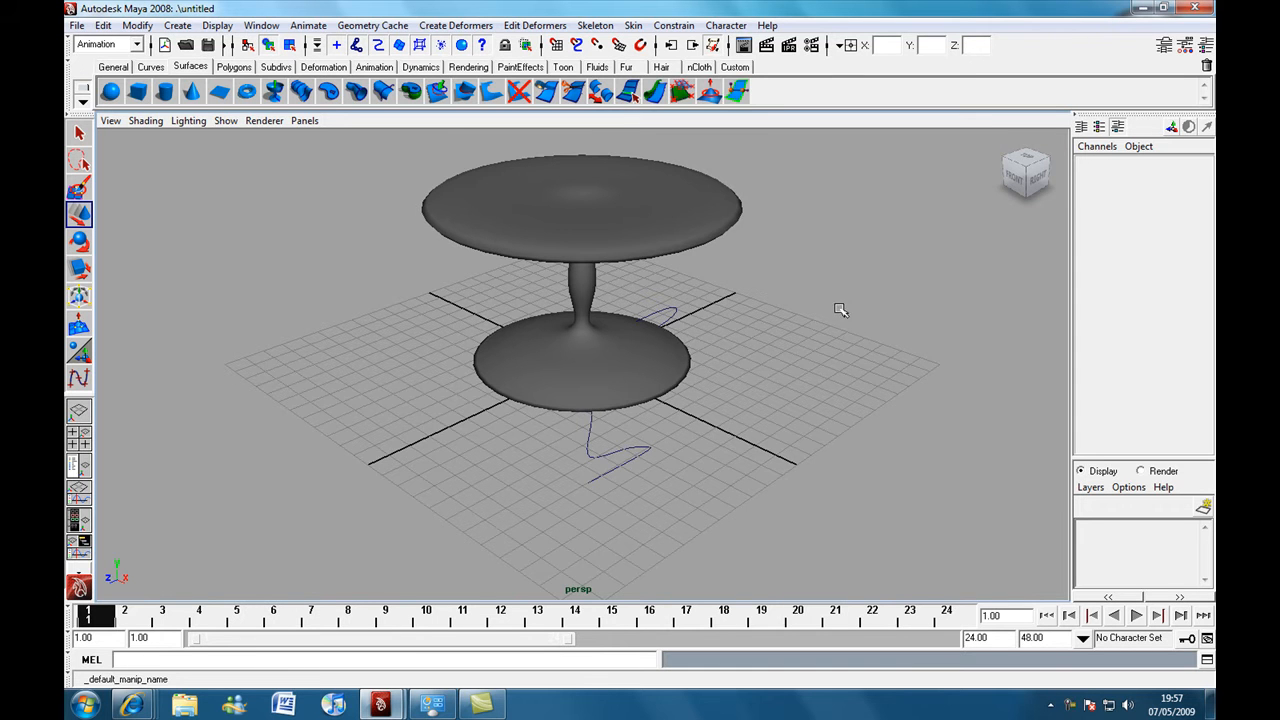
- Select the finished pedestal table and its curve and delete them, leaving an empty scene
left_click_drag(840, 310, 718, 328)
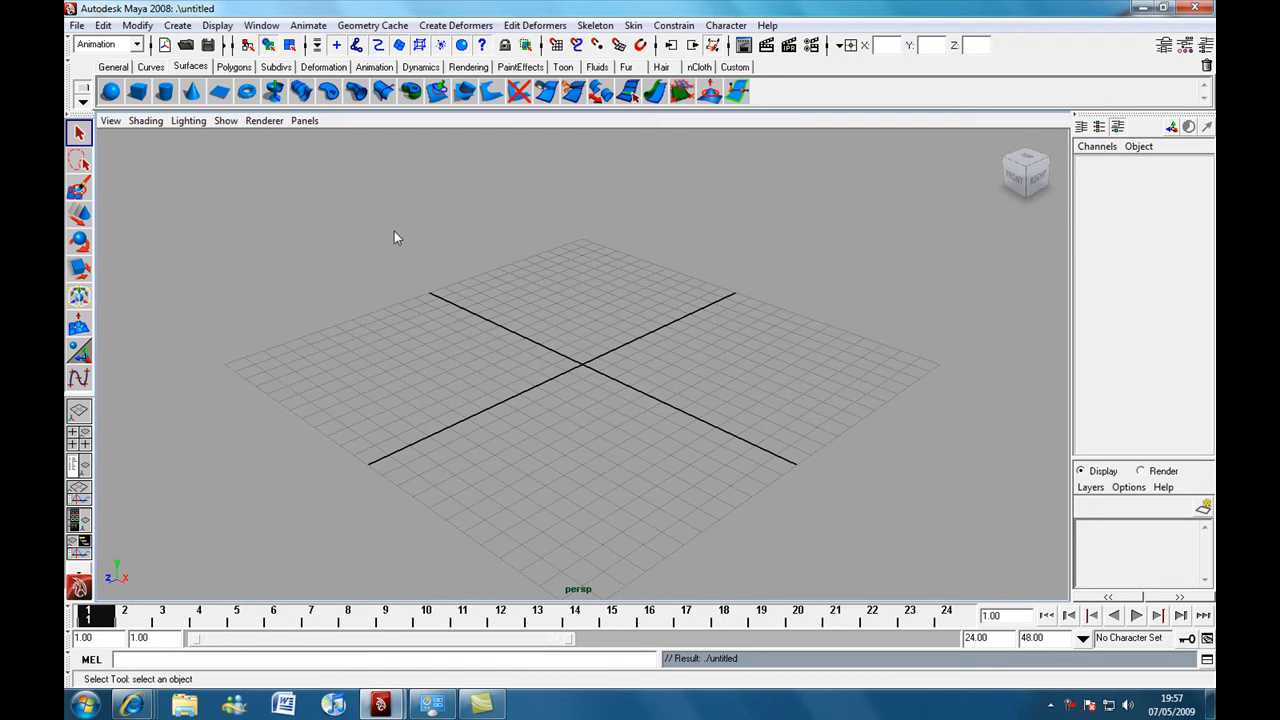
mouse_move(638, 354)
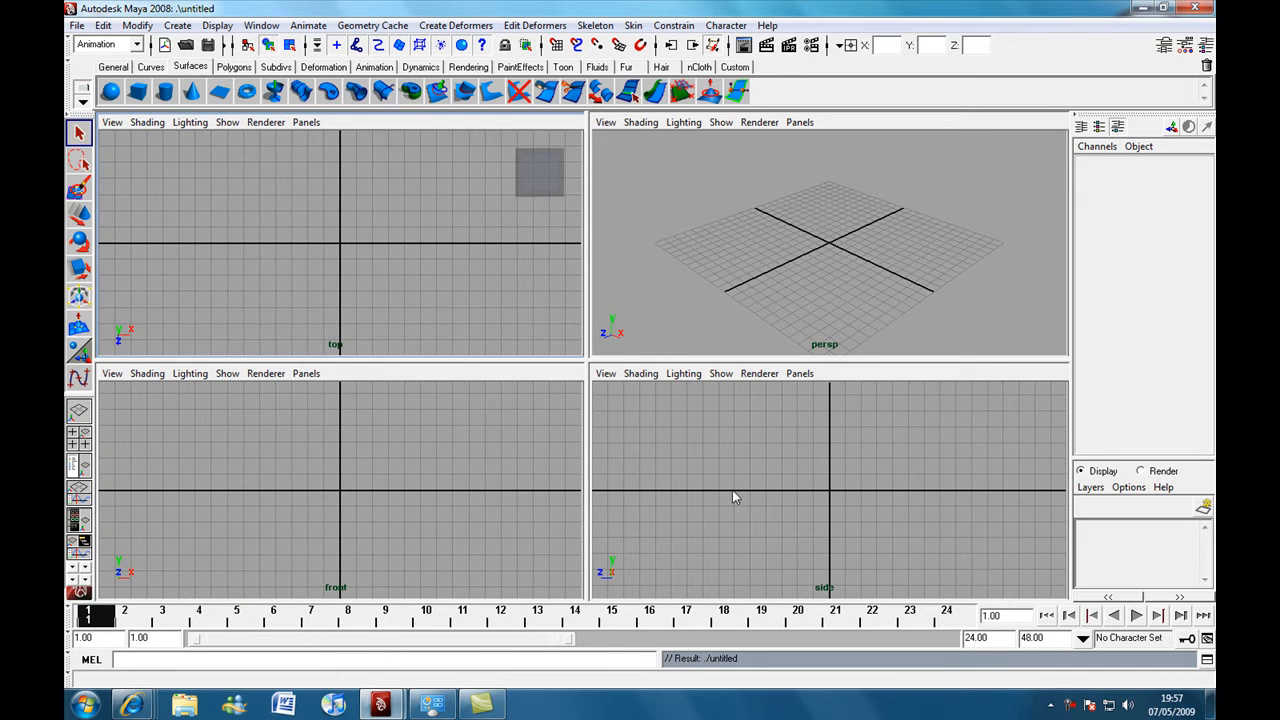
mouse_move(822, 502)
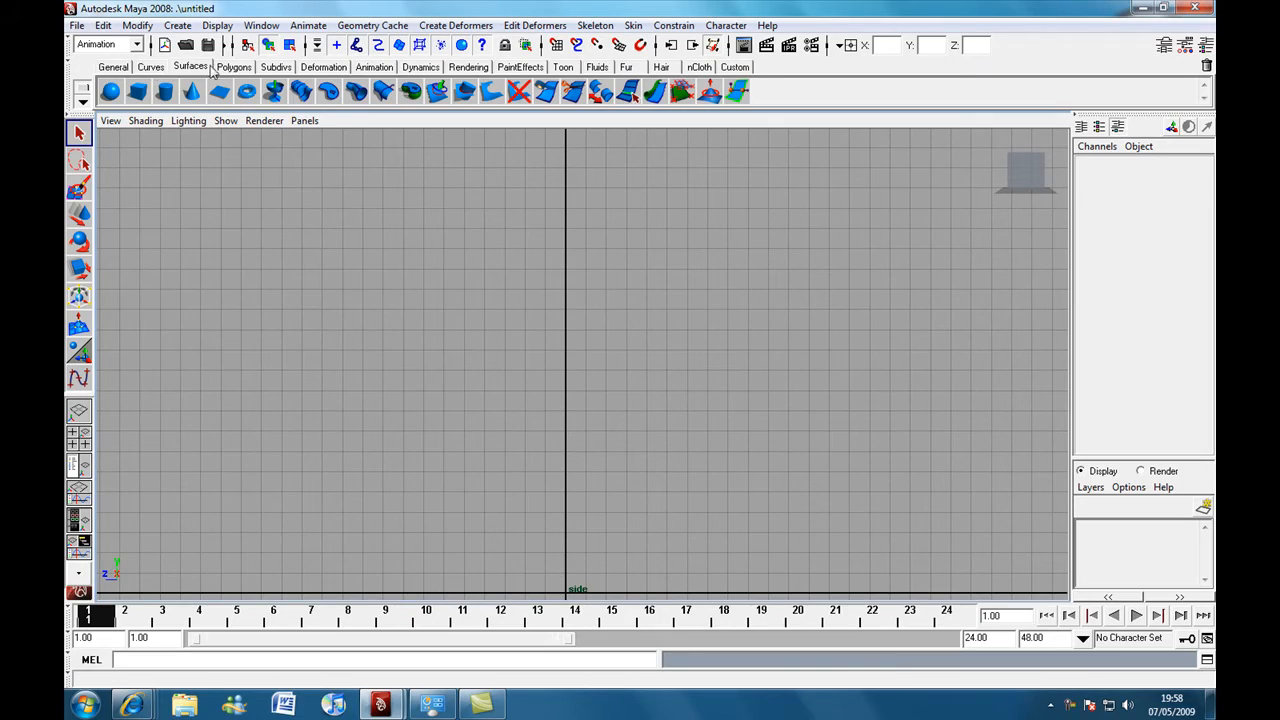
- With the EP Curve Tool, place points from the origin up the base, stem and flaring tabletop of the profile
left_click(150, 68)
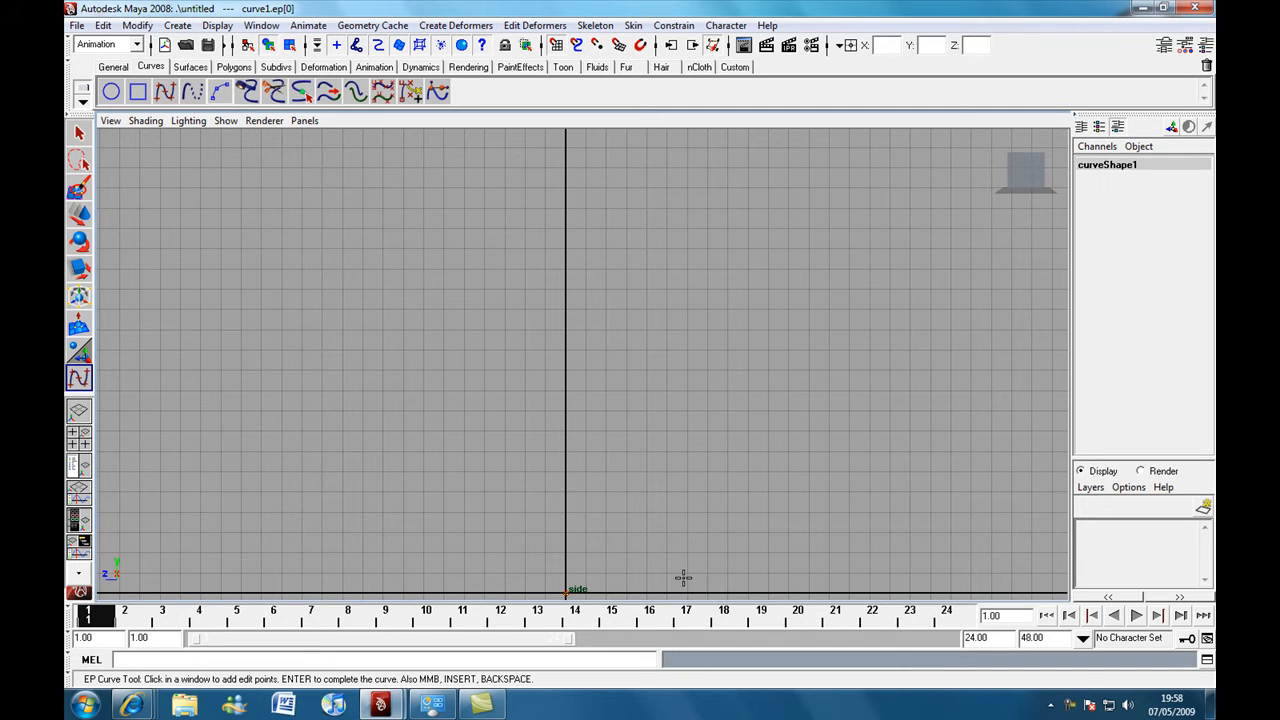
mouse_move(700, 590)
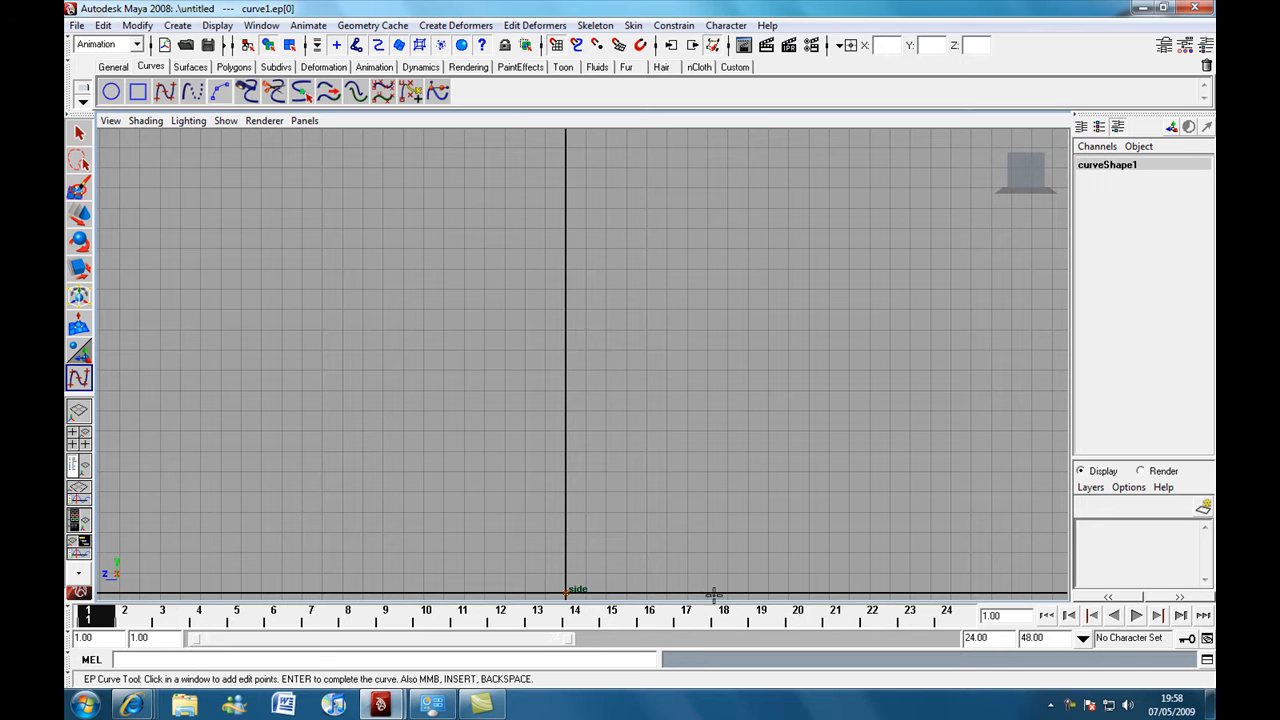
mouse_move(710, 592)
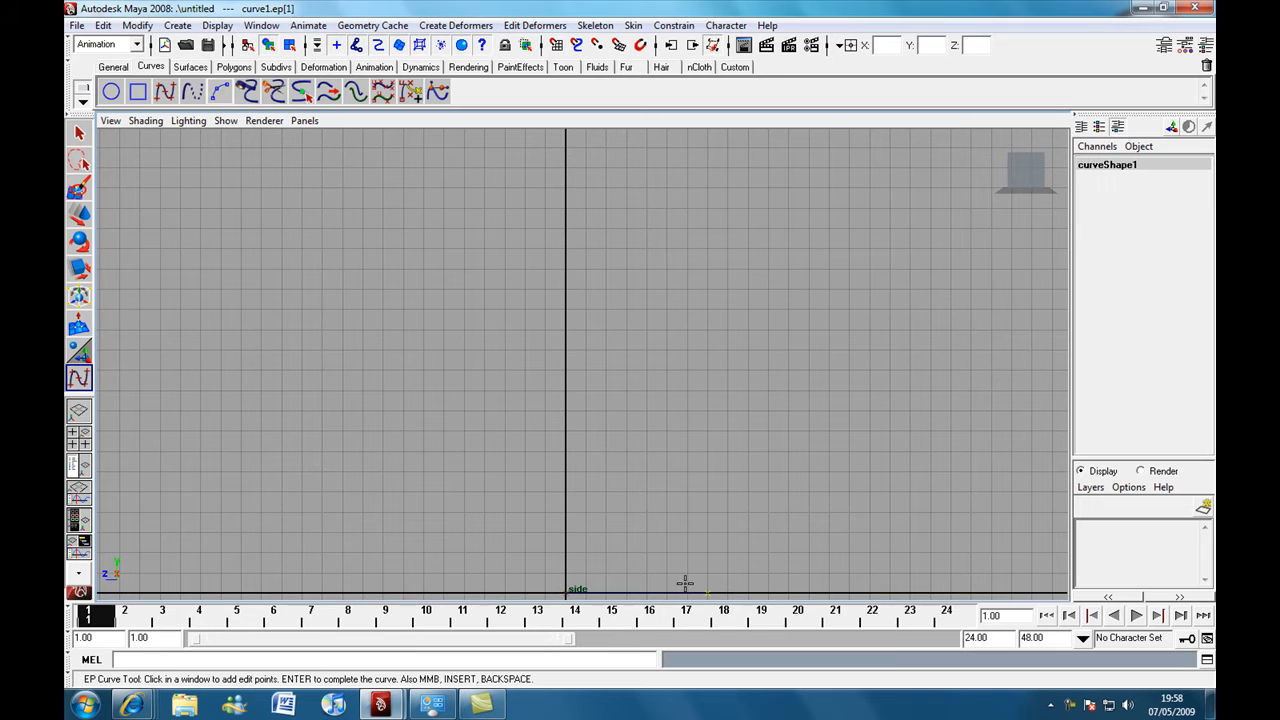
left_click(620, 568)
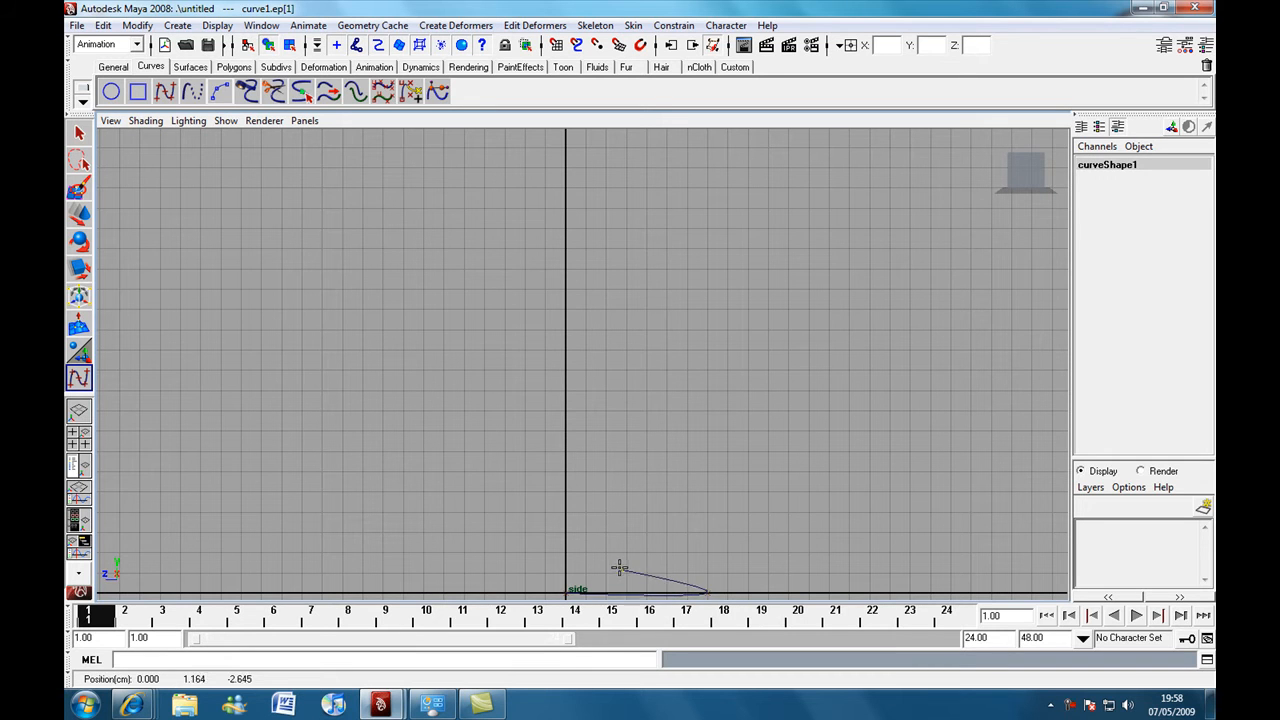
left_click(618, 568)
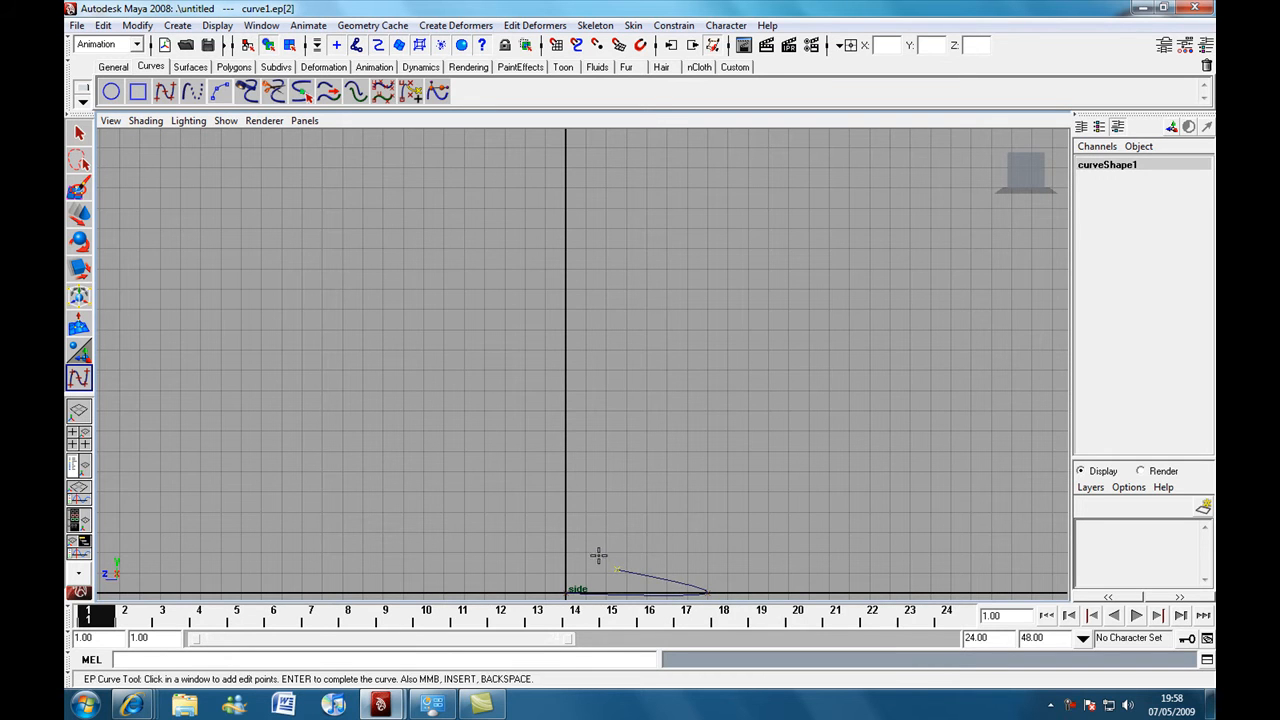
left_click(592, 550)
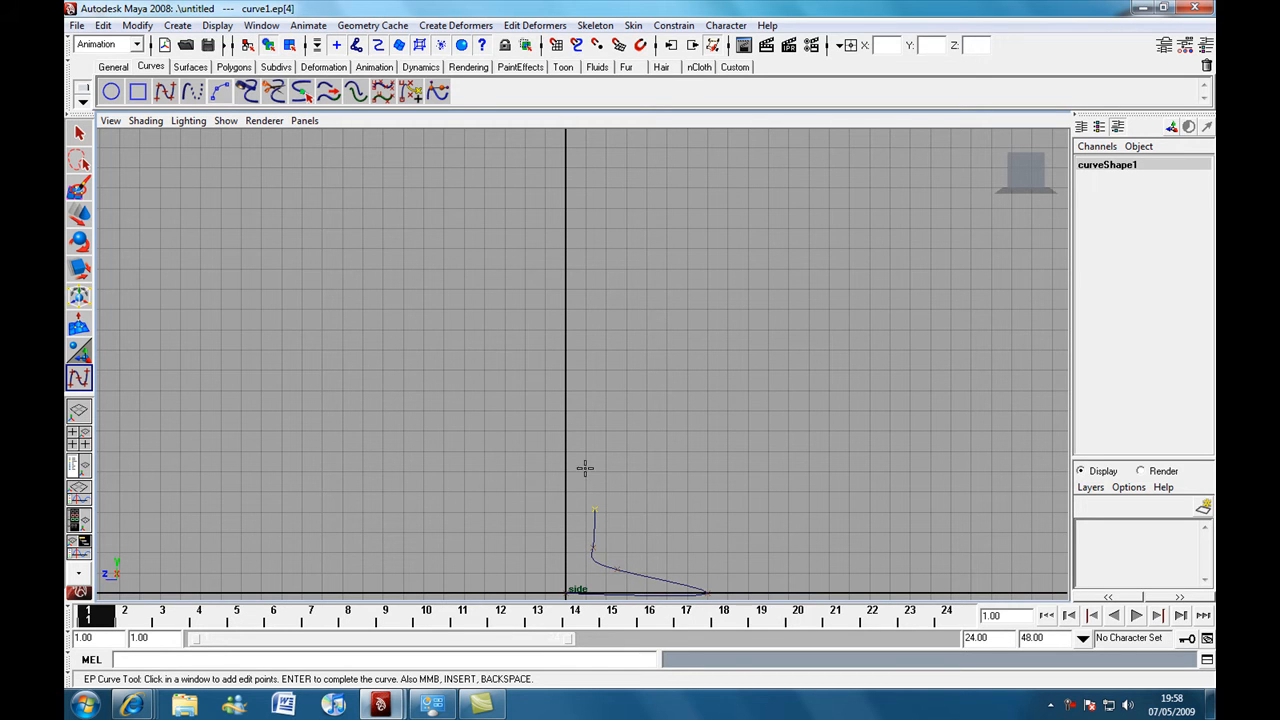
left_click(584, 464)
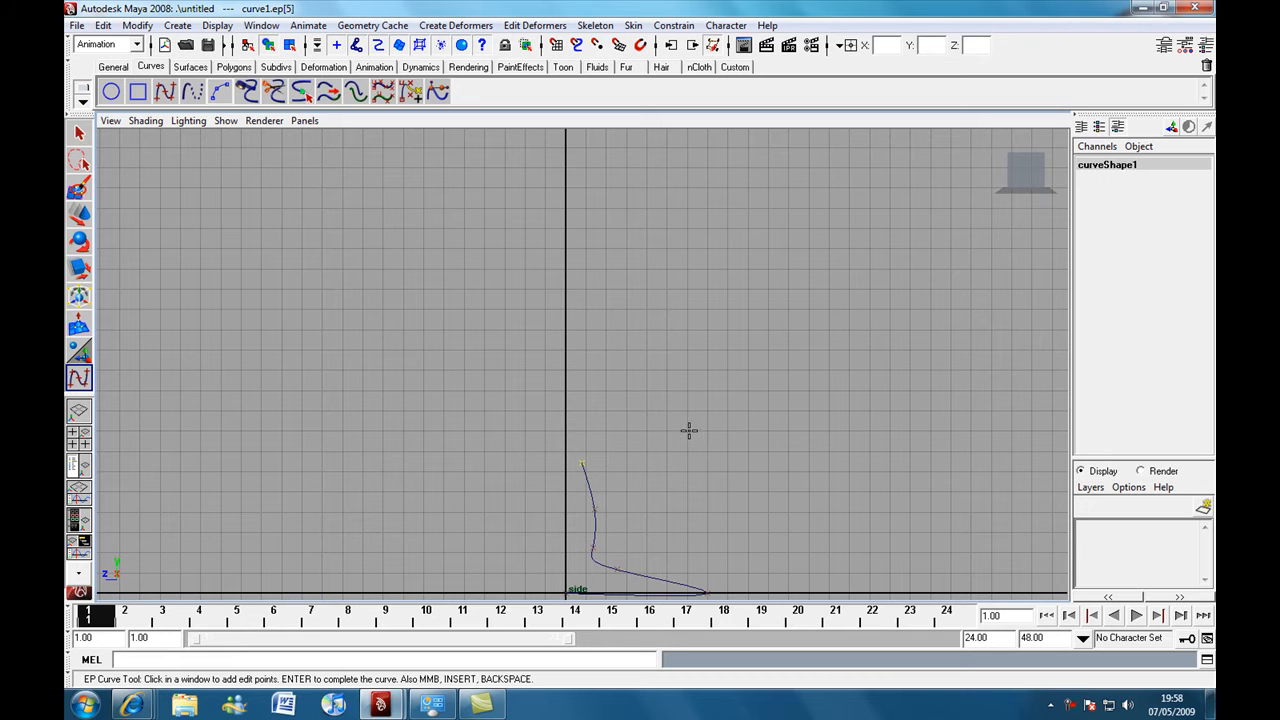
mouse_move(742, 412)
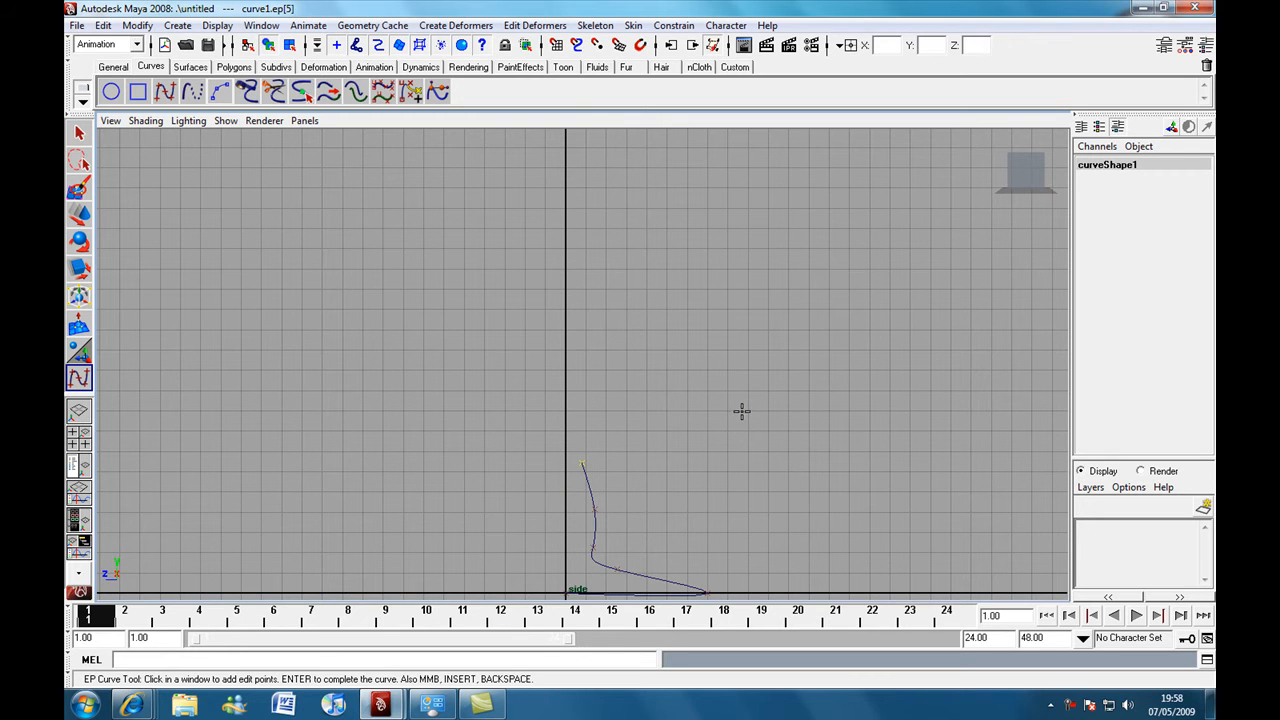
left_click(740, 412)
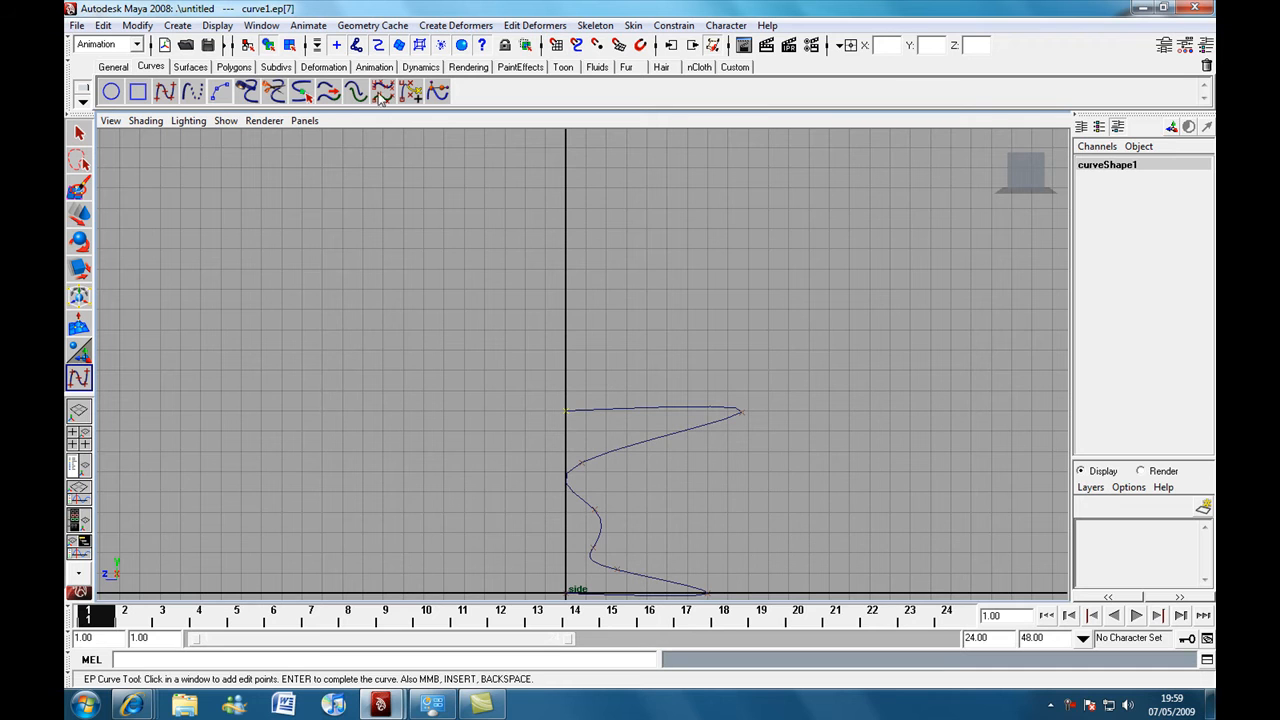
mouse_move(640, 500)
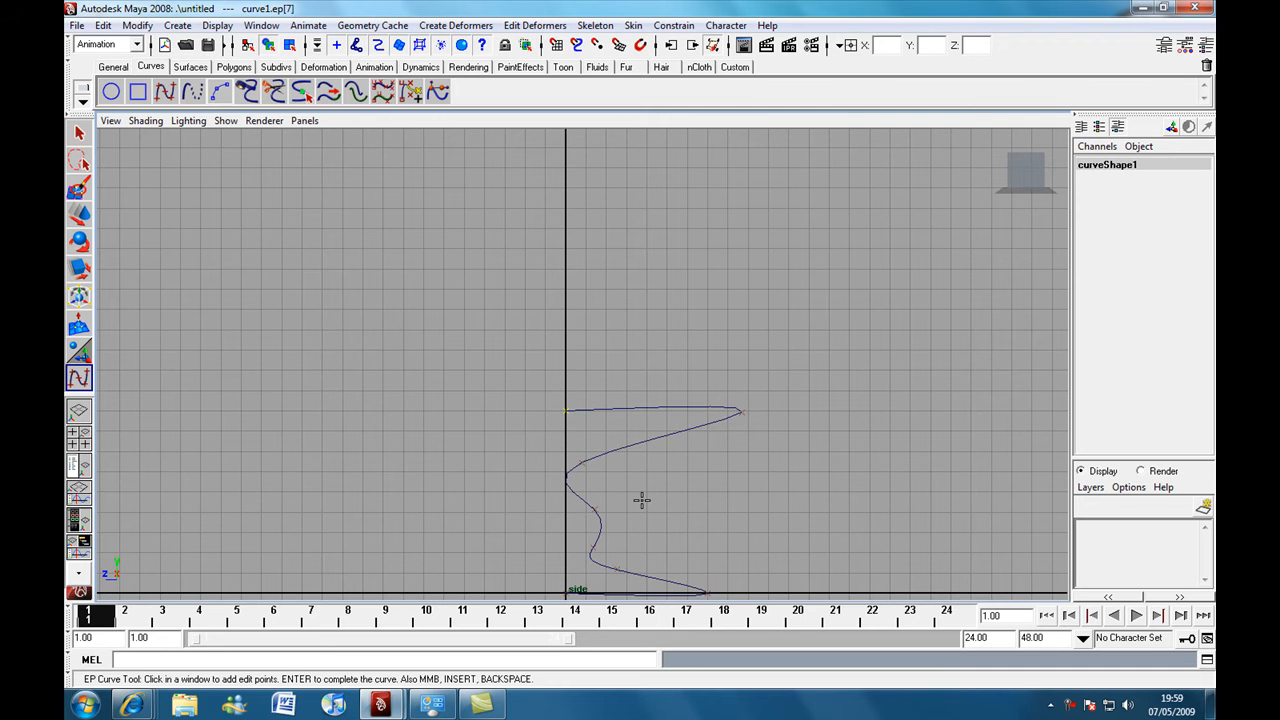
mouse_move(672, 504)
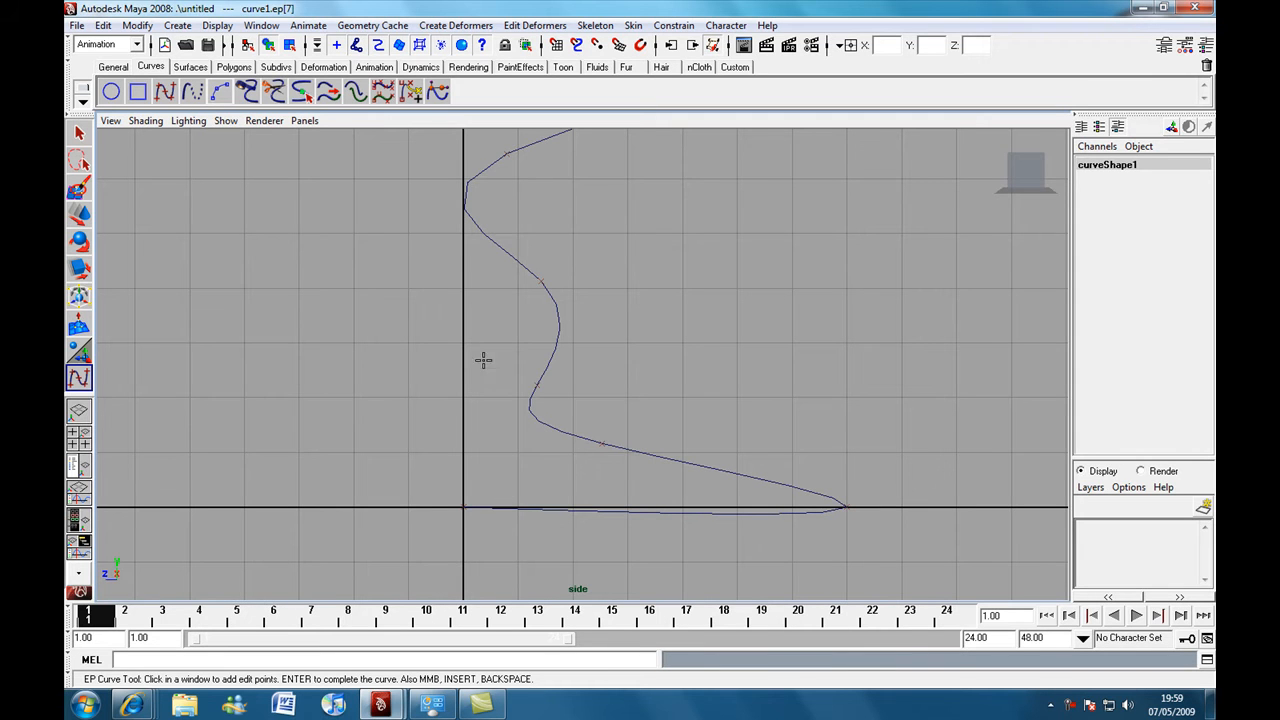
mouse_move(498, 388)
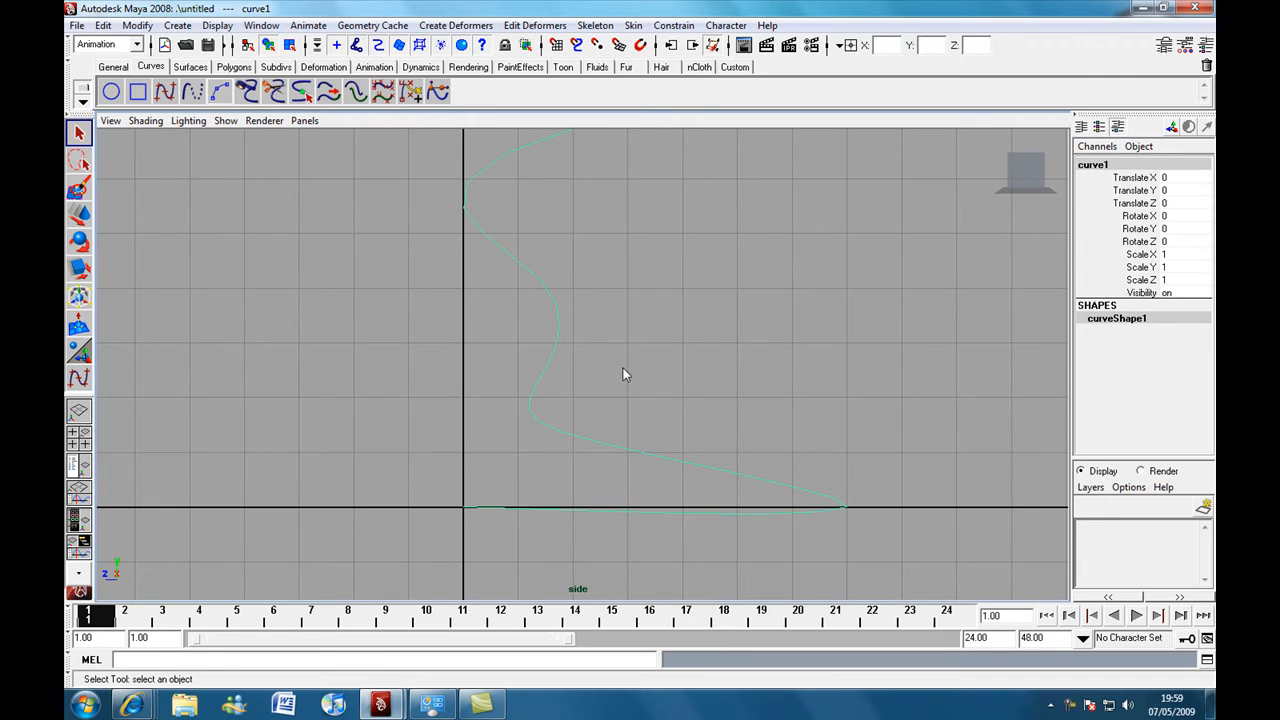
mouse_move(184, 218)
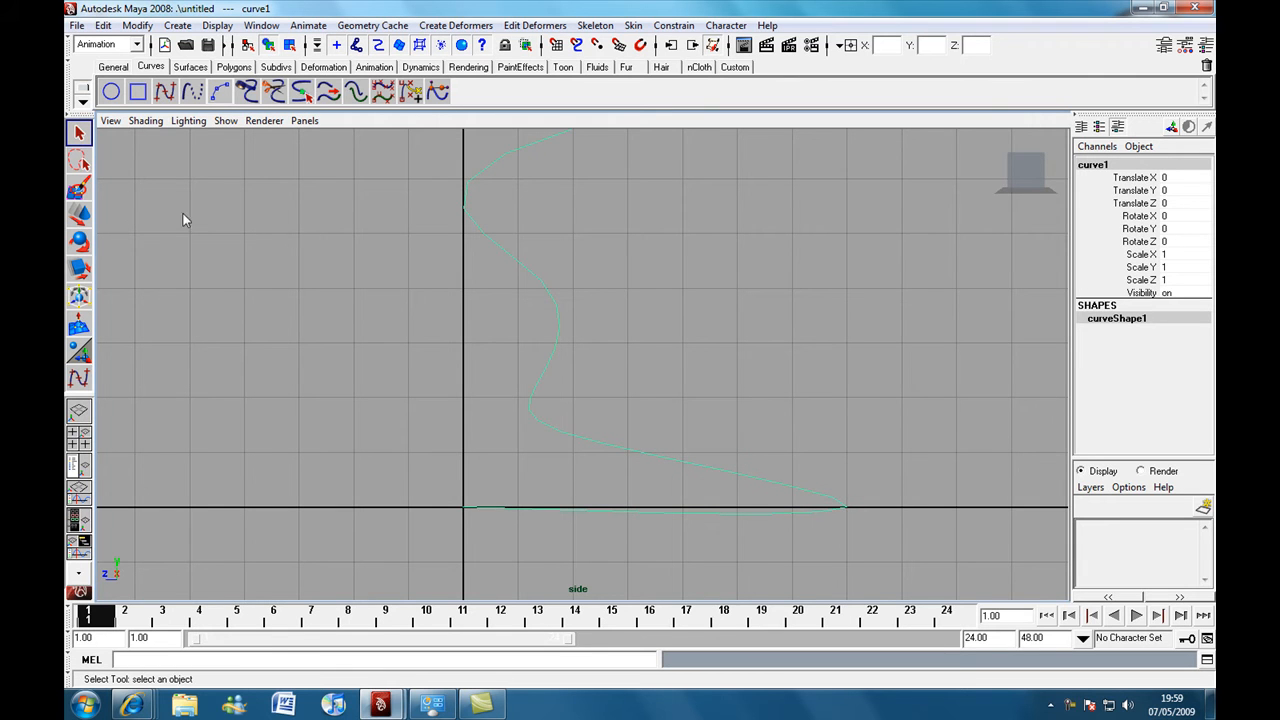
mouse_move(668, 444)
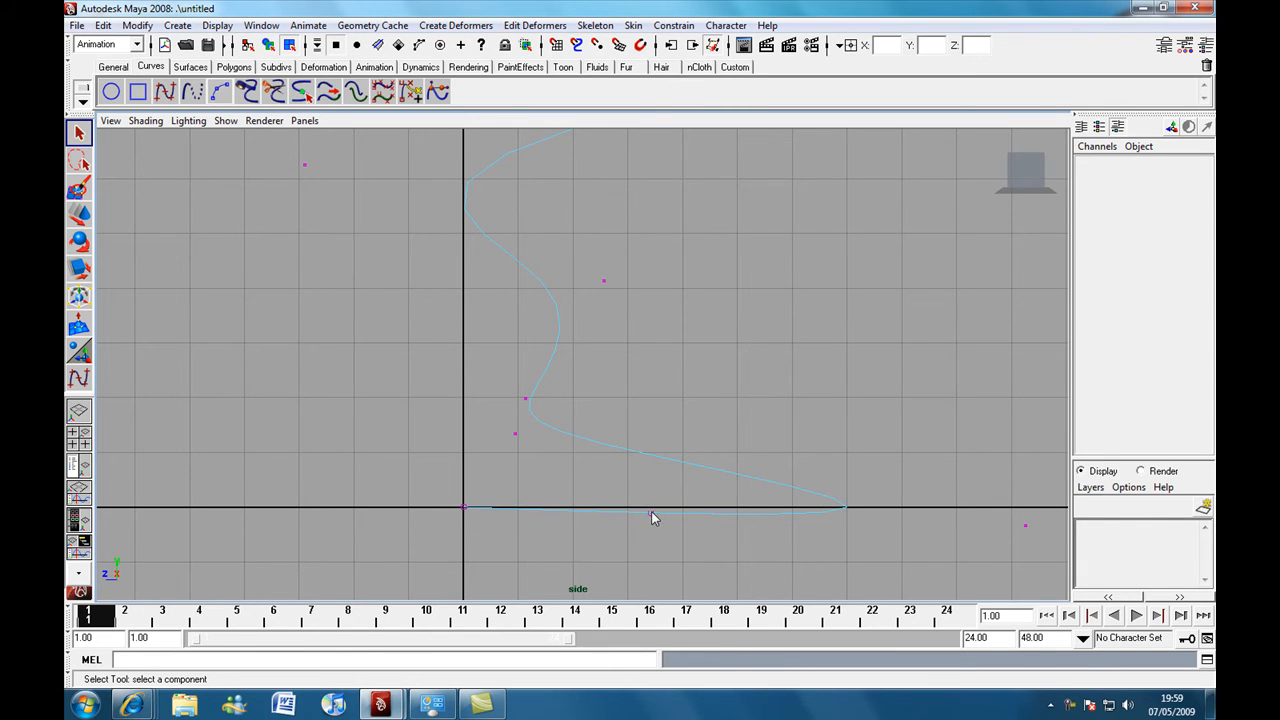
- In Control Vertex mode with the Move Tool, level the base vertex along the ground line
left_click(80, 240)
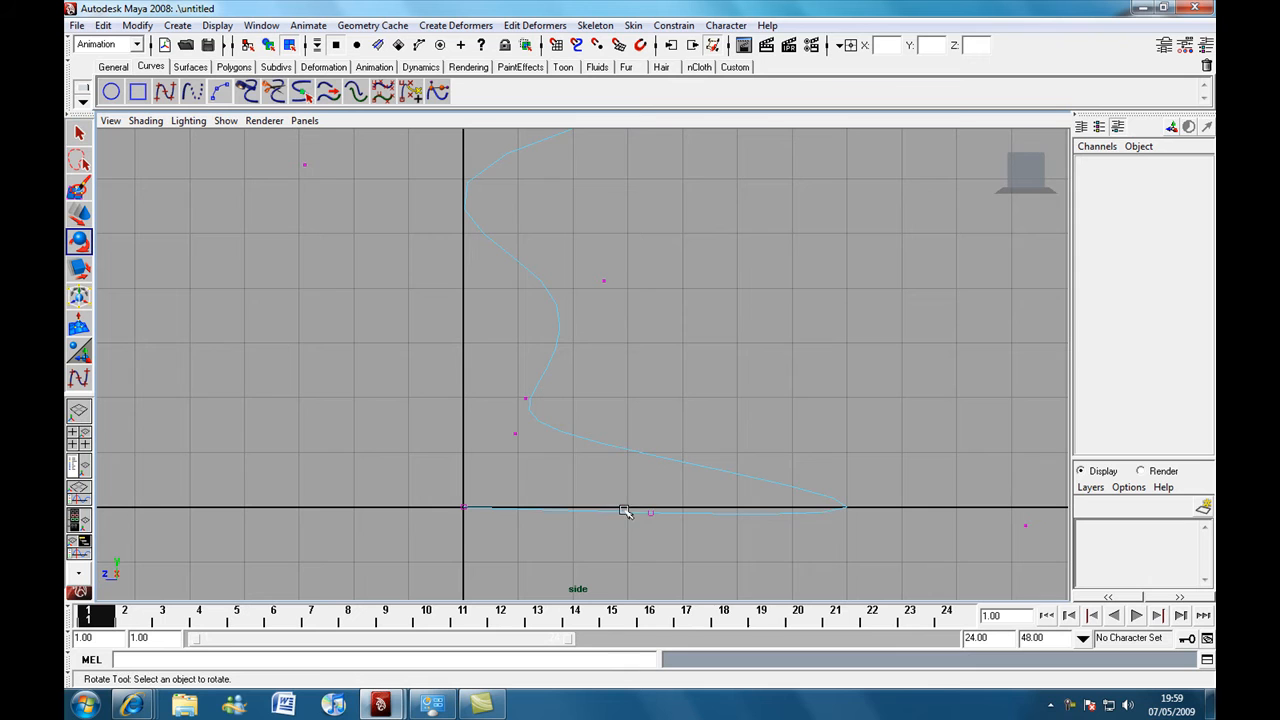
left_click(80, 216)
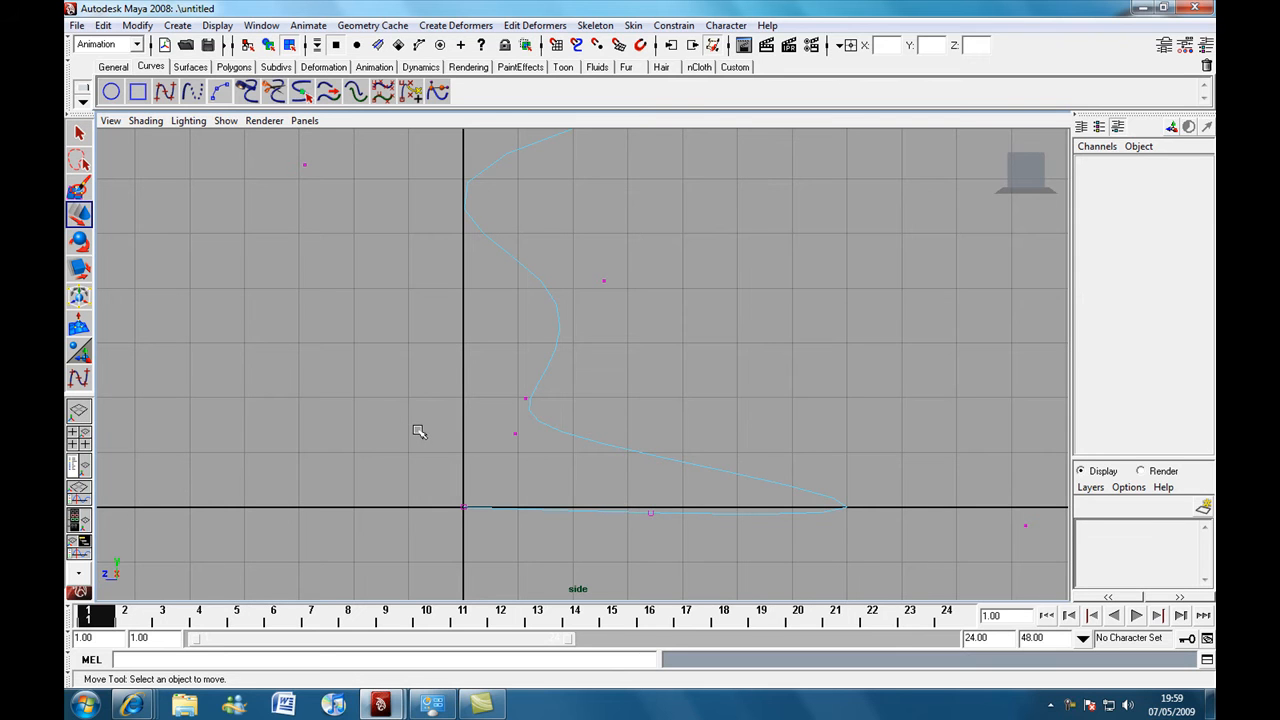
mouse_move(652, 516)
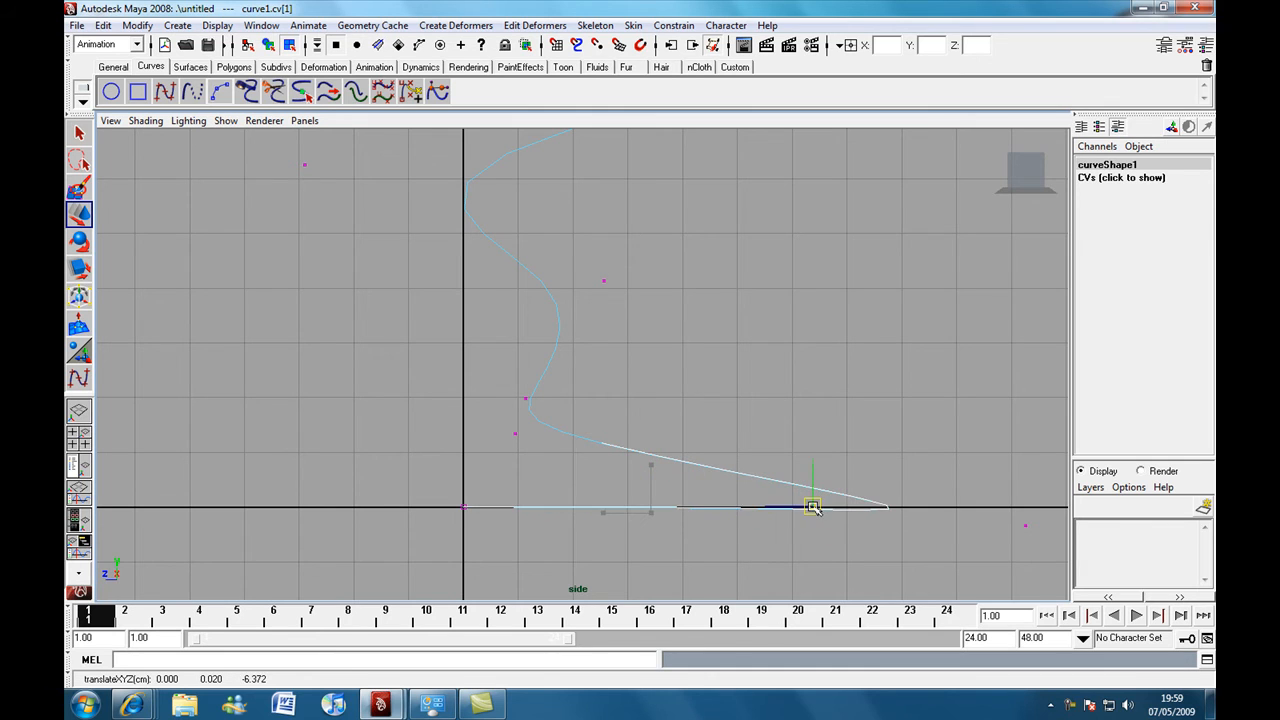
left_click(812, 504)
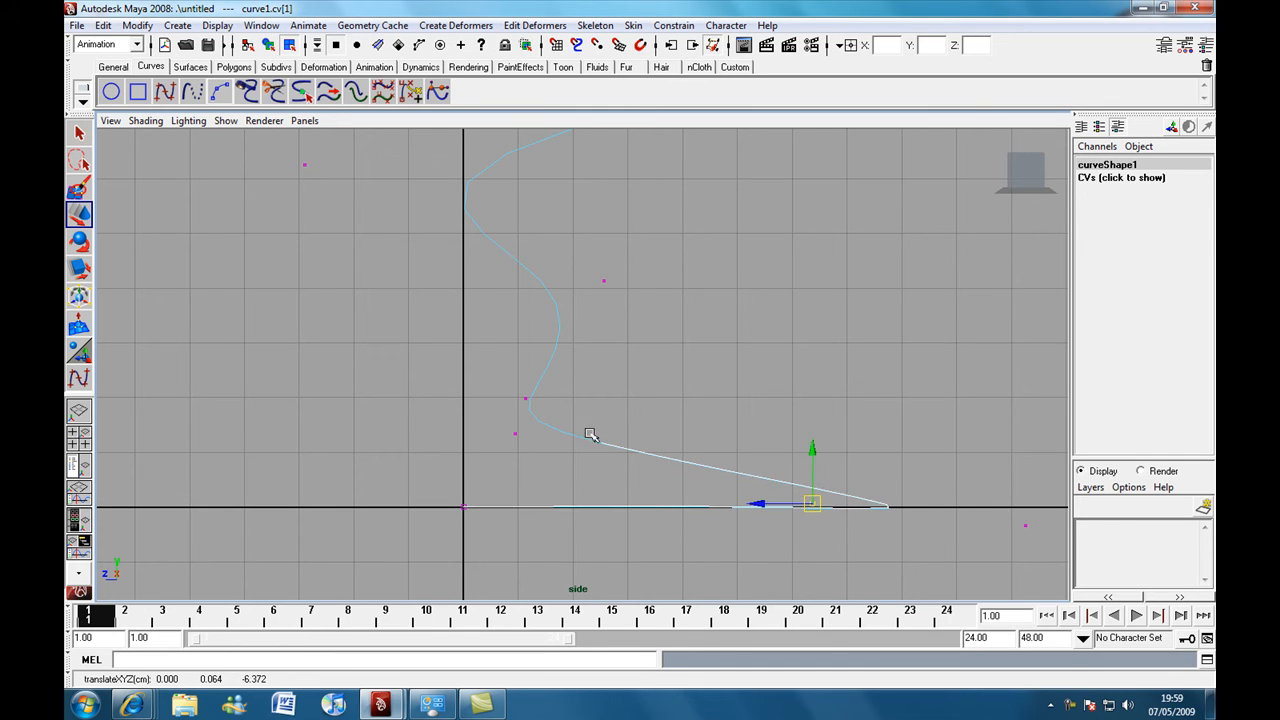
left_click_drag(812, 504, 524, 436)
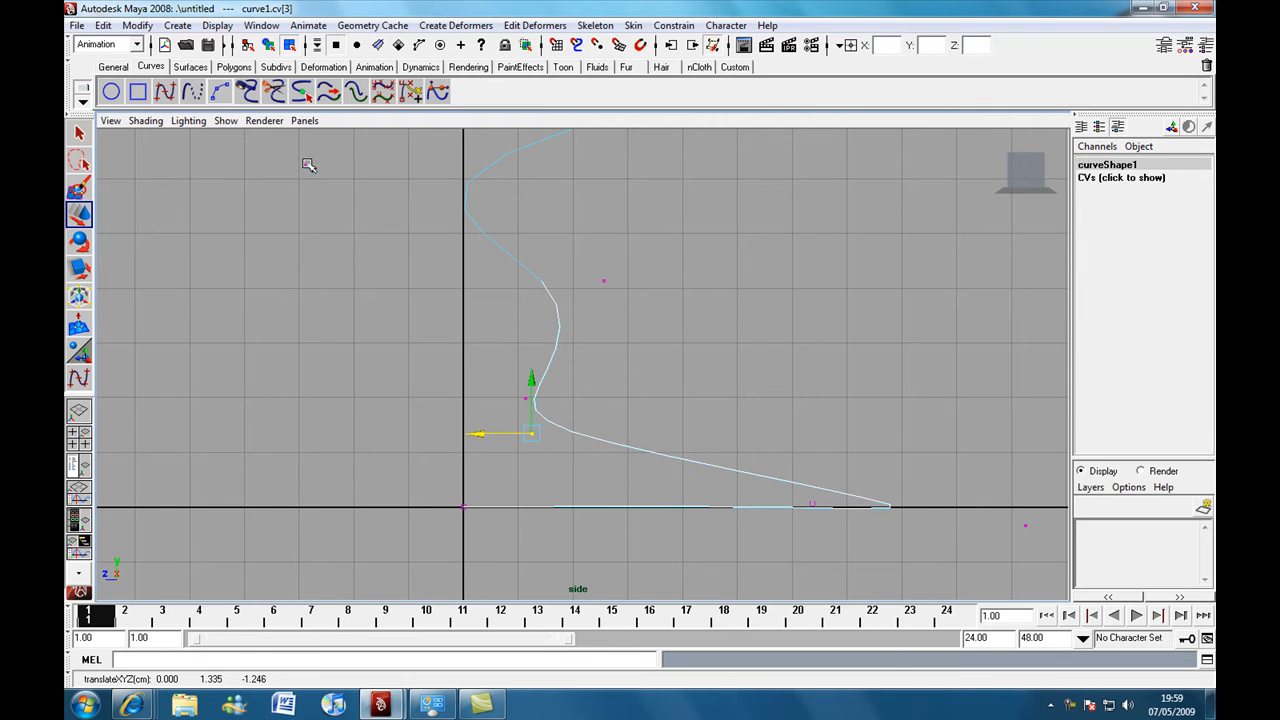
- Drag the tabletop vertices right and level so the top becomes a long flat line
left_click_drag(530, 432, 360, 164)
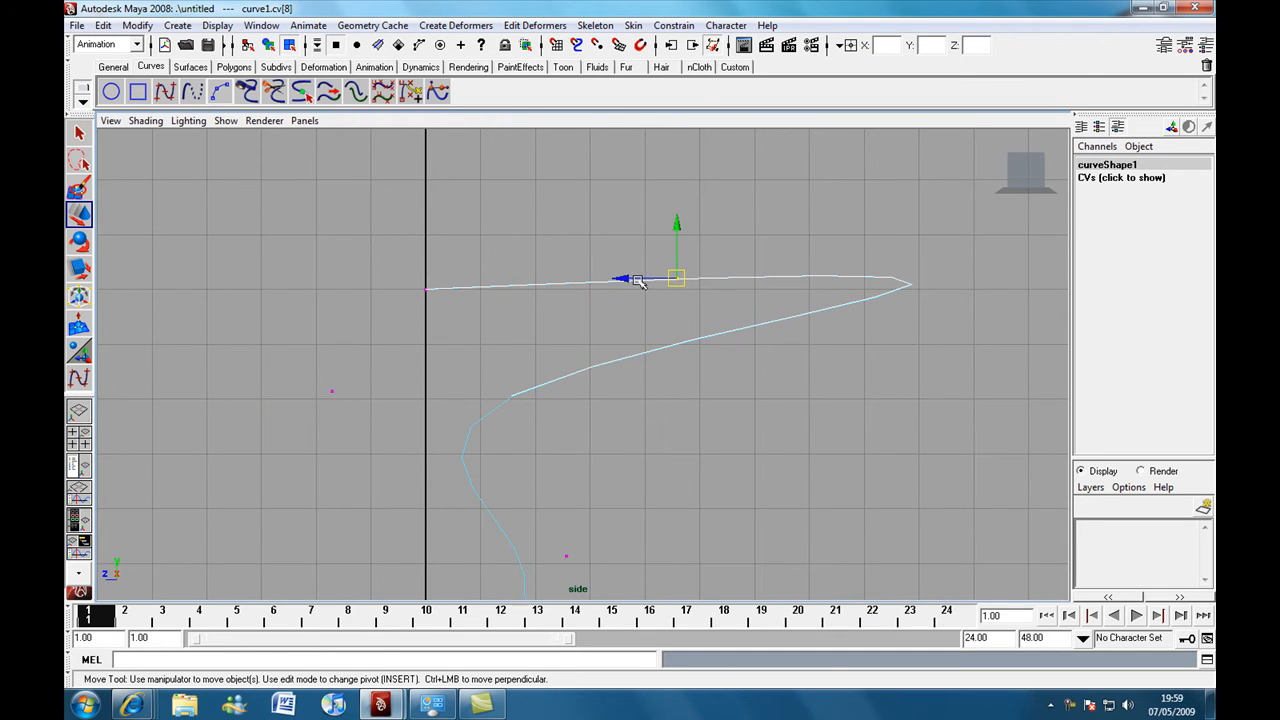
left_click_drag(676, 278, 938, 278)
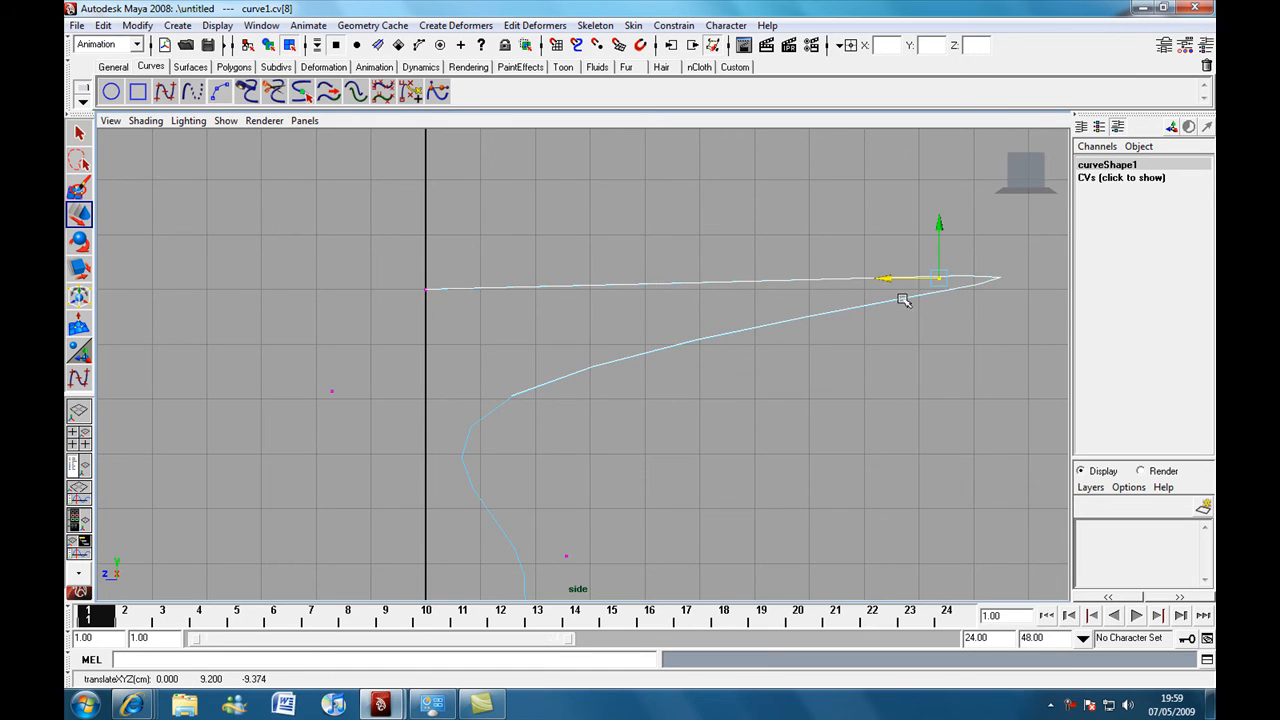
left_click_drag(936, 278, 936, 304)
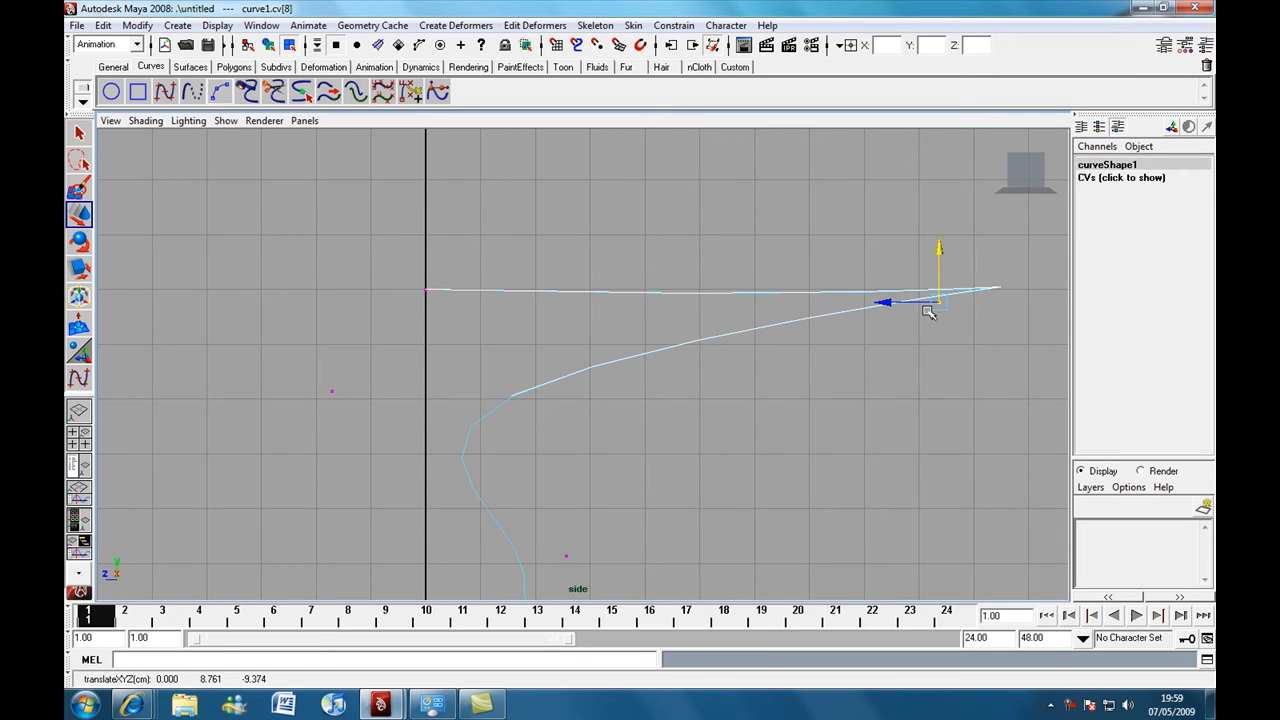
left_click_drag(936, 302, 330, 390)
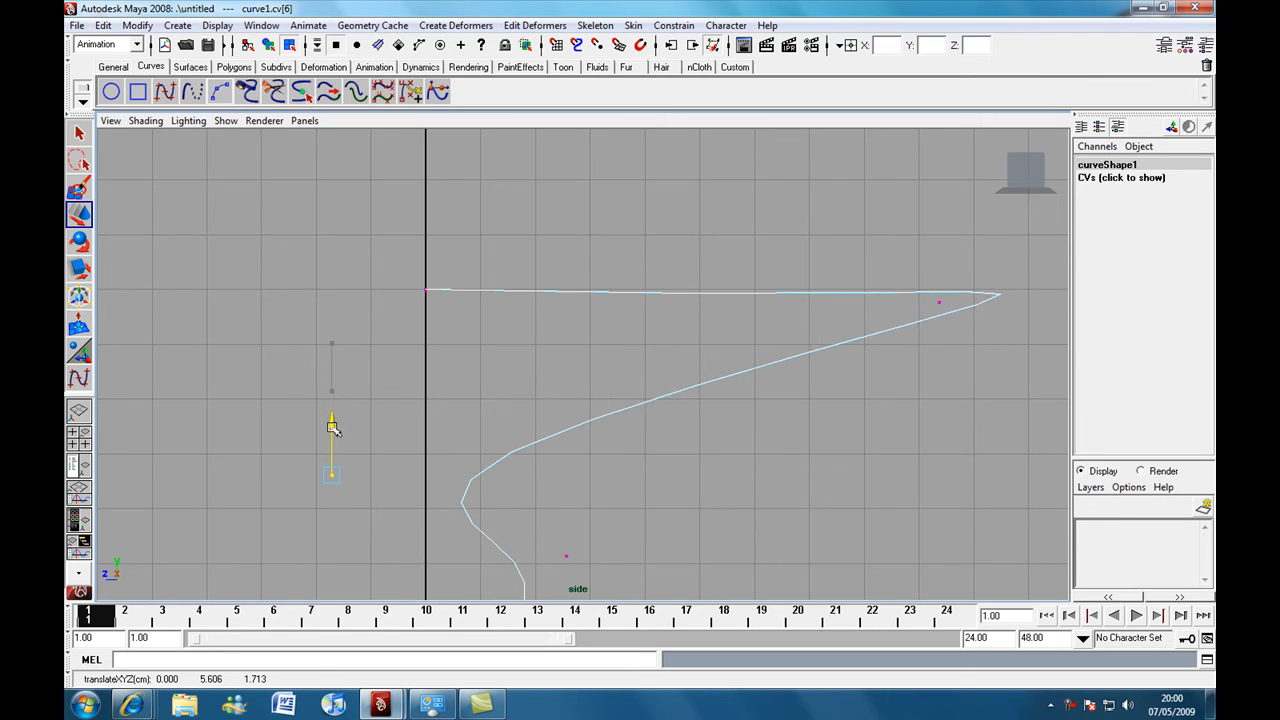
left_click(940, 300)
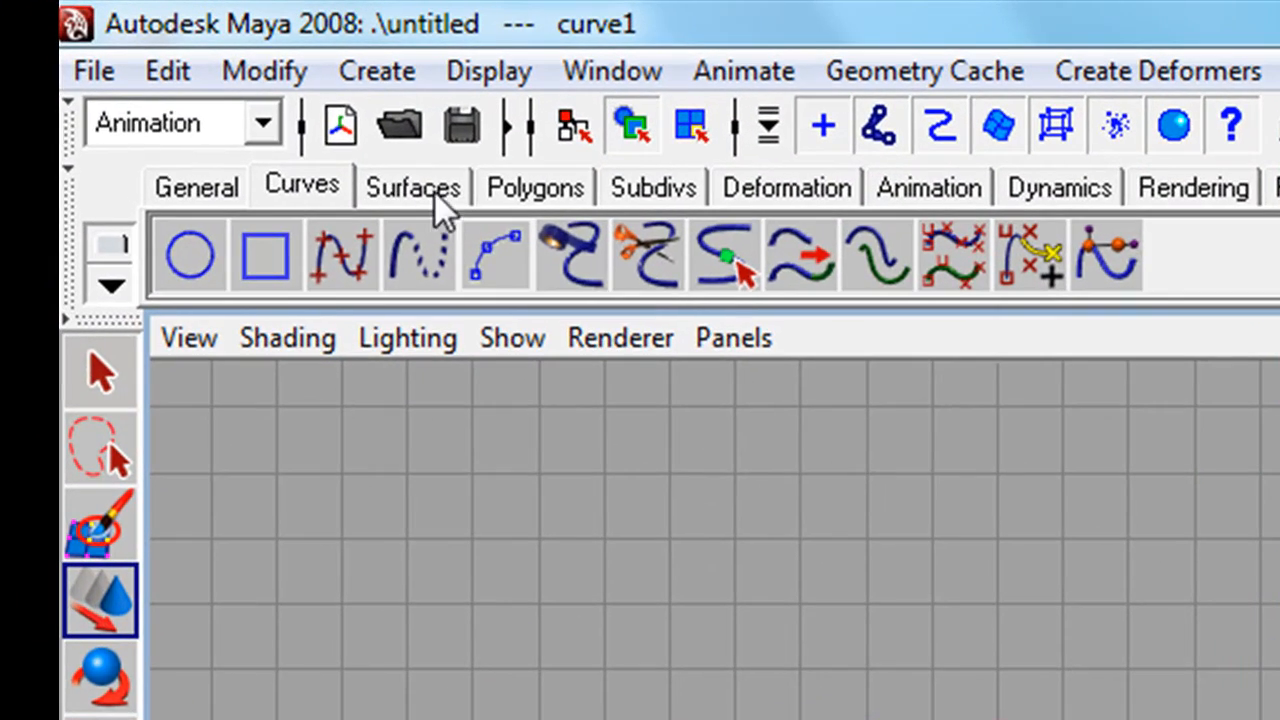
- Revolve the selected profile curve into a NURBS pedestal table surface and orbit to inspect it
left_click(412, 186)
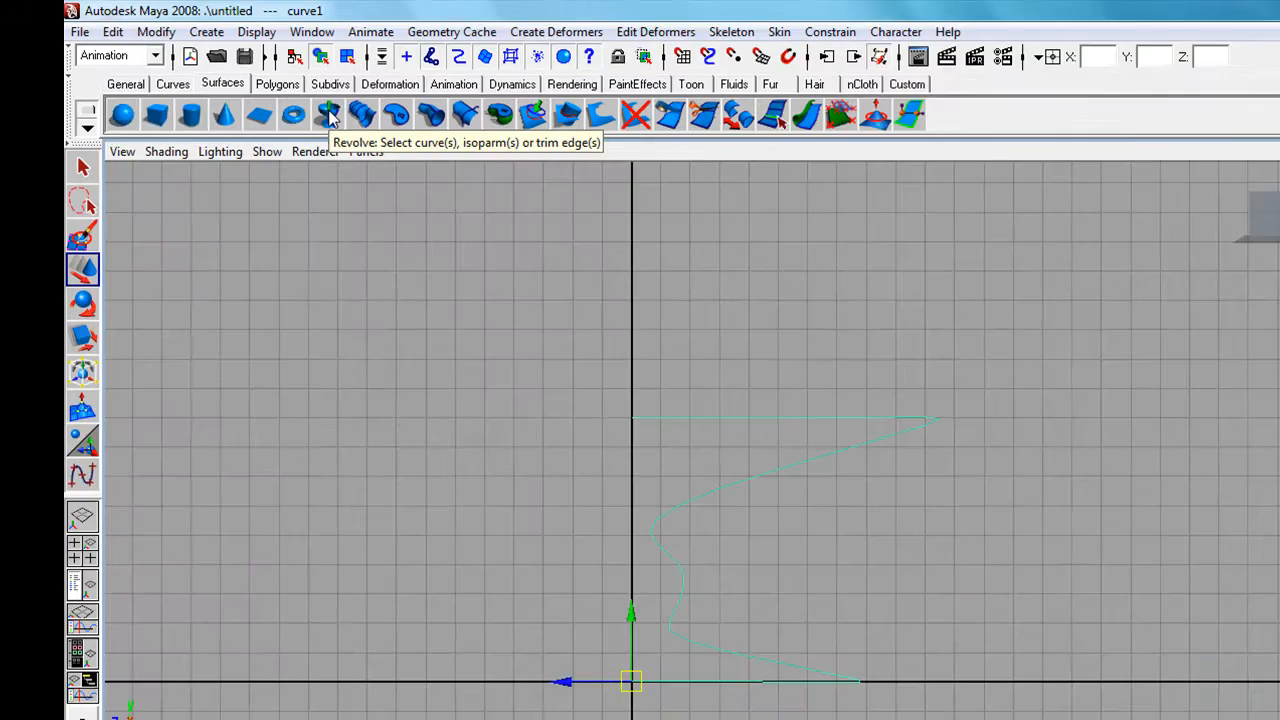
left_click(330, 114)
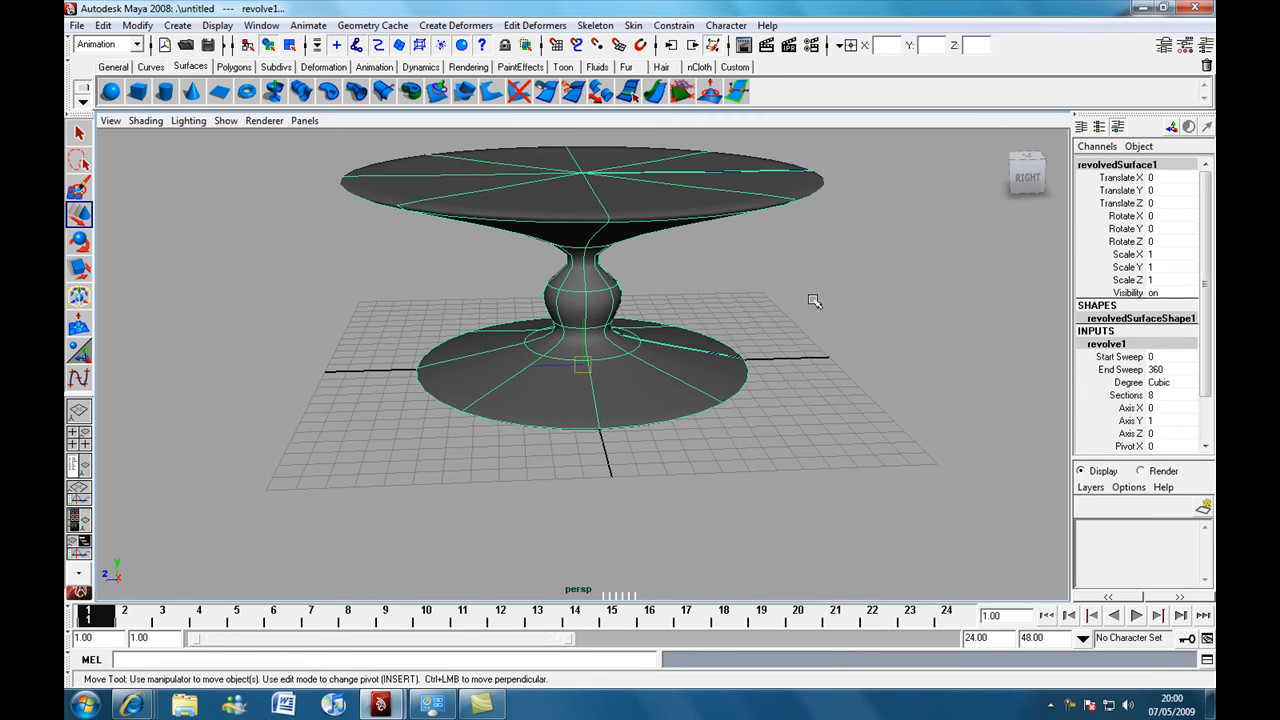
left_click_drag(816, 300, 676, 260)
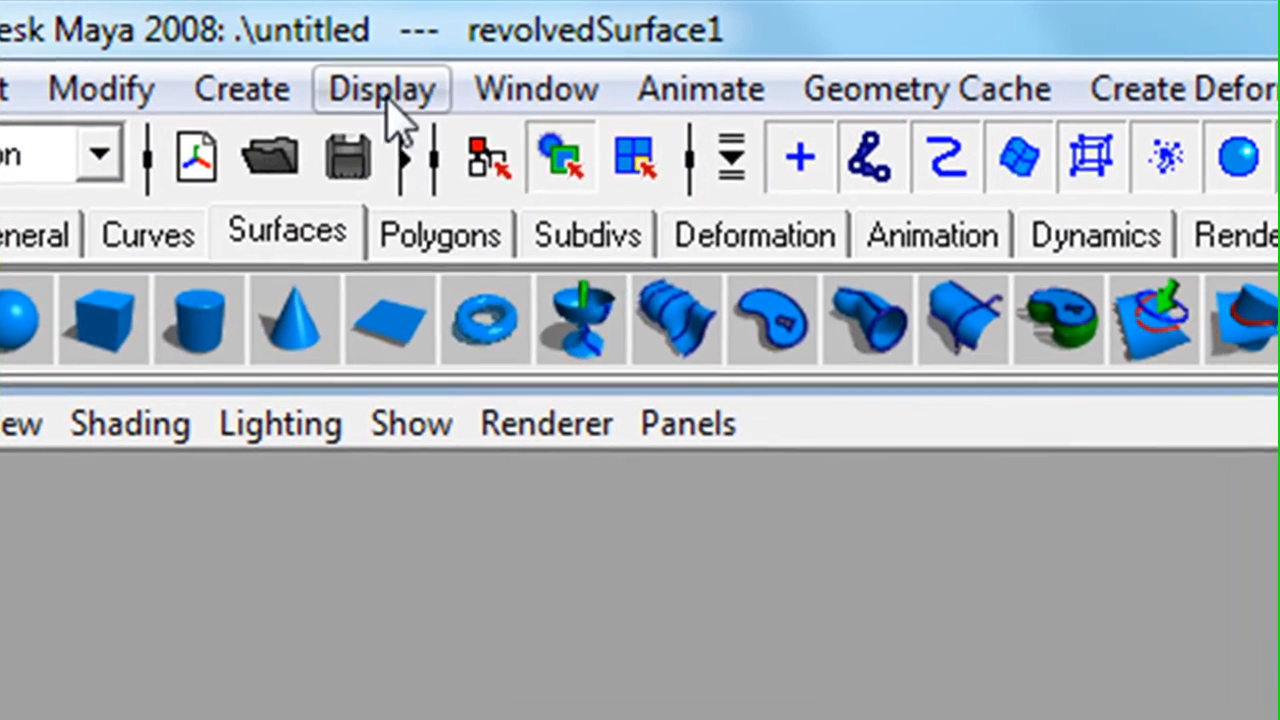
left_click(380, 88)
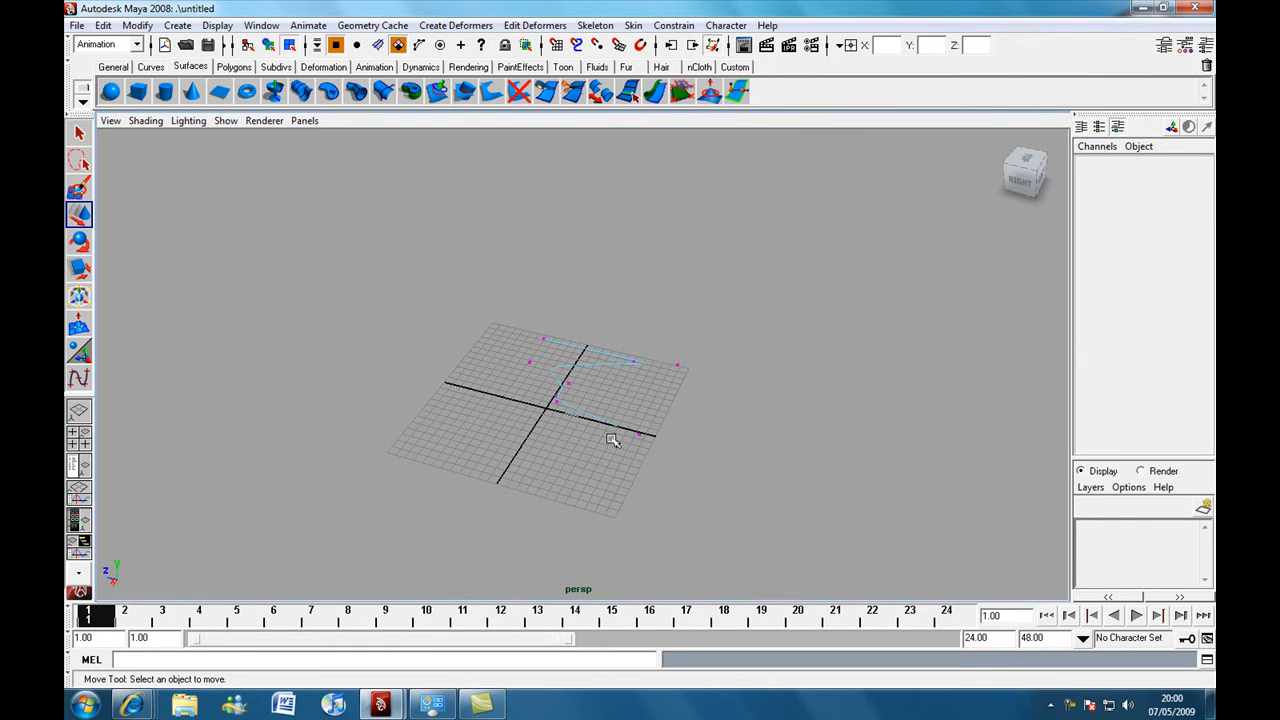
left_click_drag(600, 440, 530, 384)
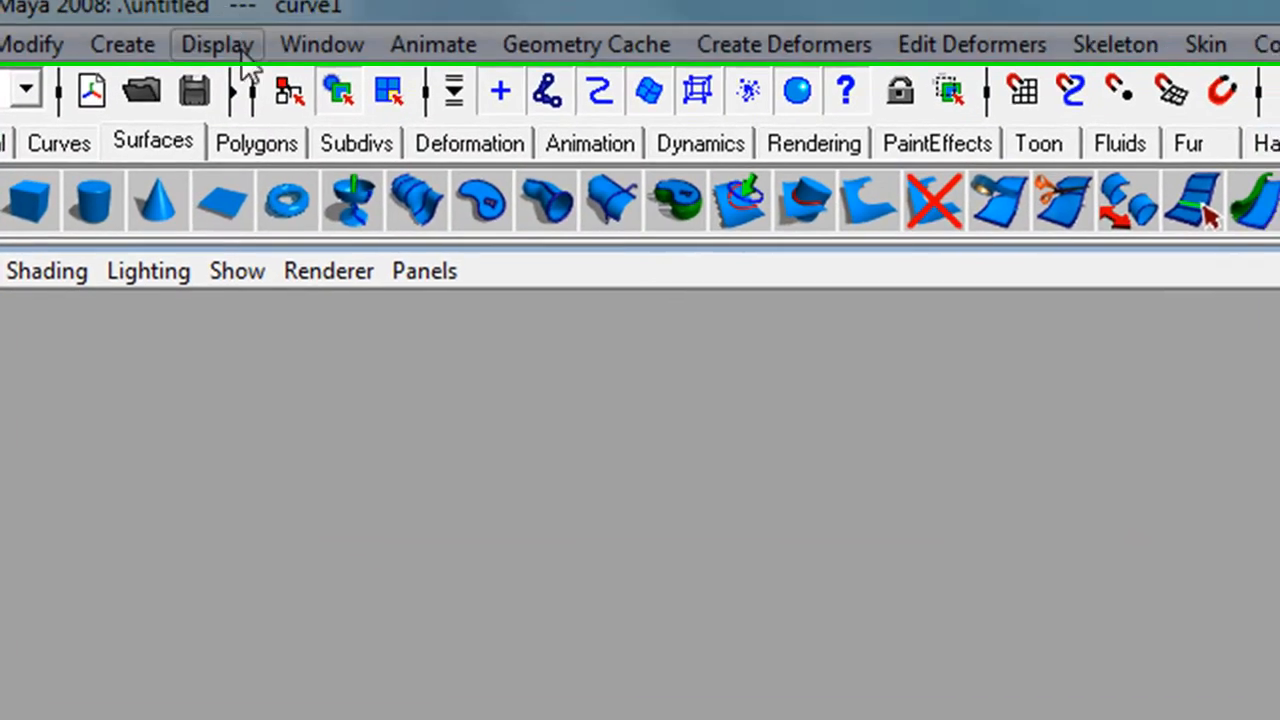
left_click(216, 44)
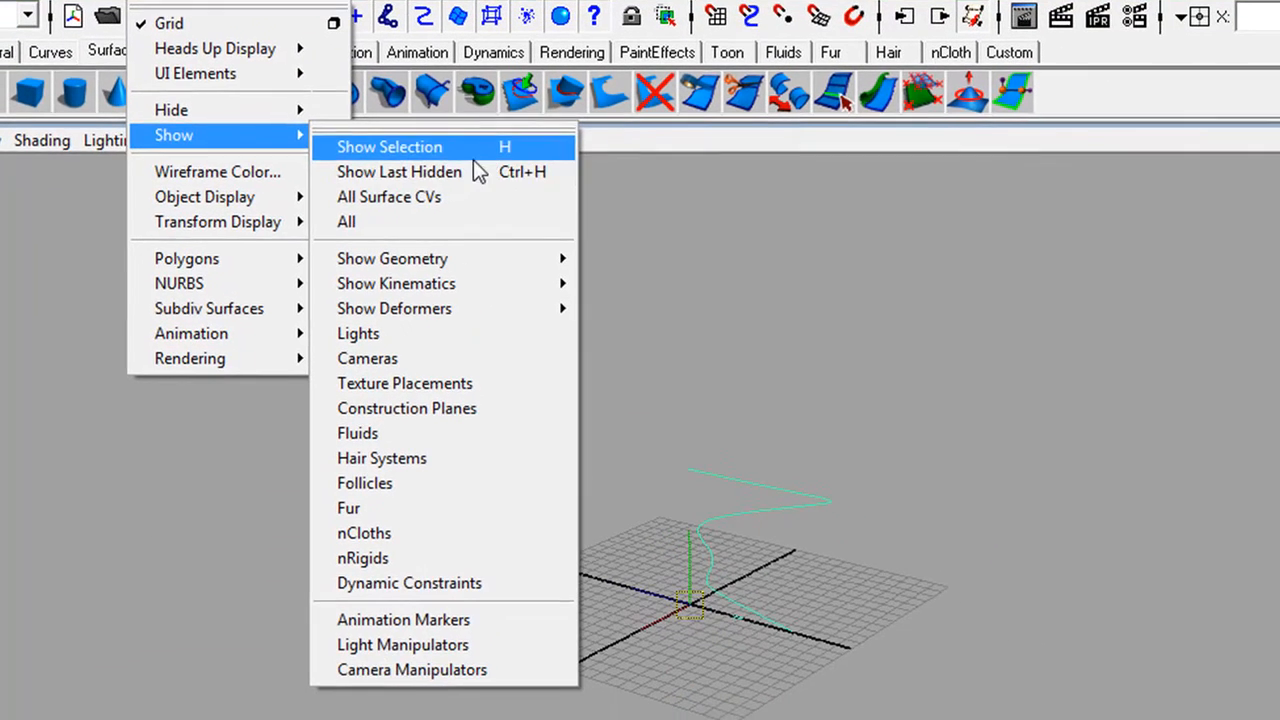
left_click(388, 146)
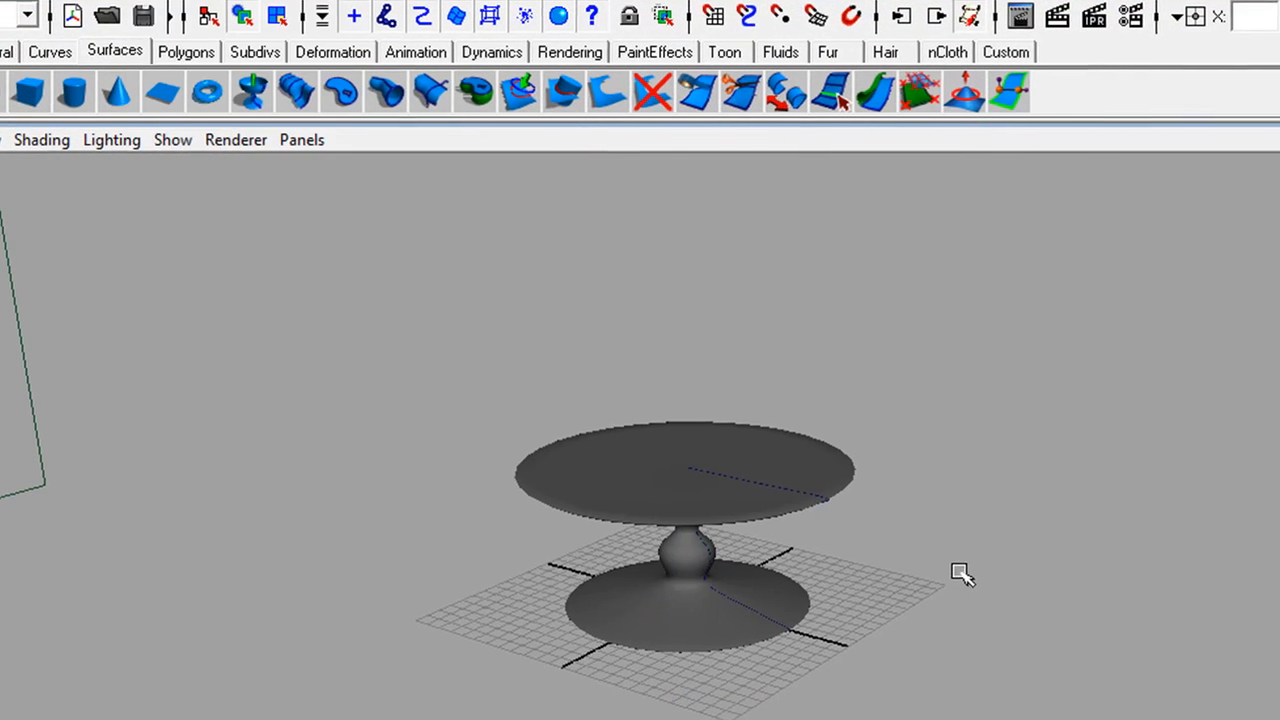